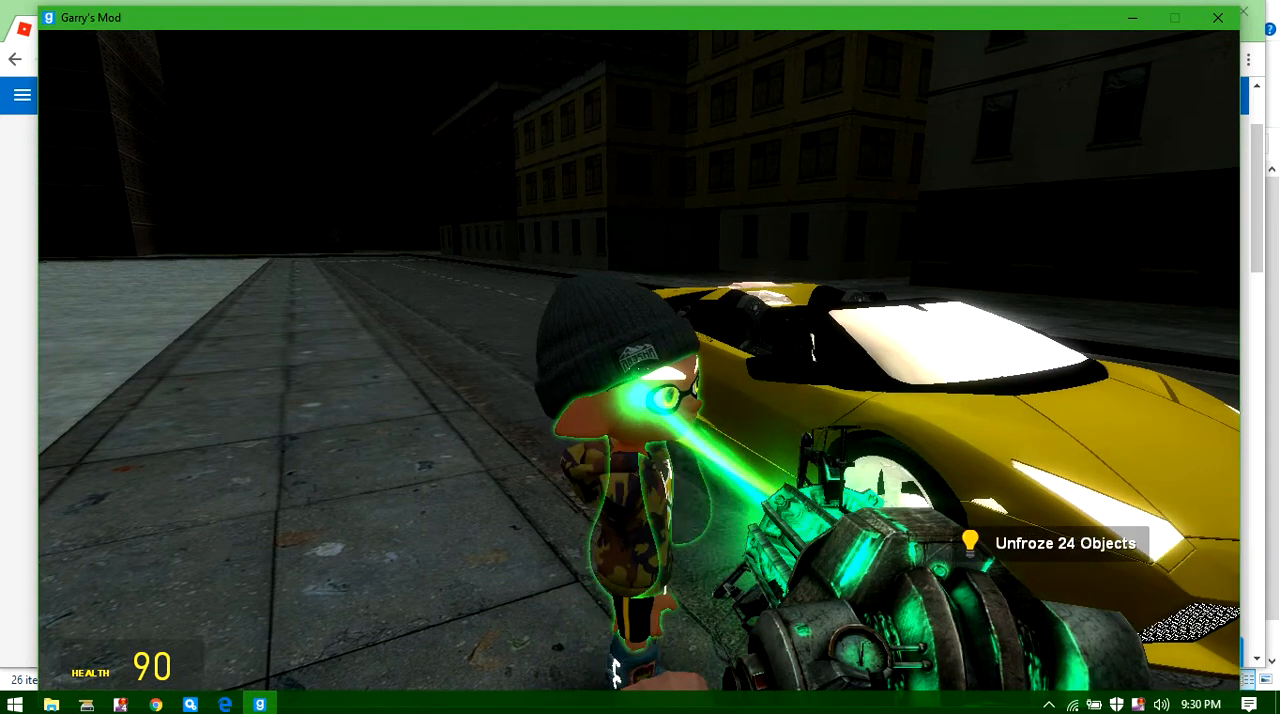
Step: Spawn the white spiky-haired hedgehog ragdoll and stand it frozen on the street pavement
{"action": "left_click", "coordinate": [156, 704]}
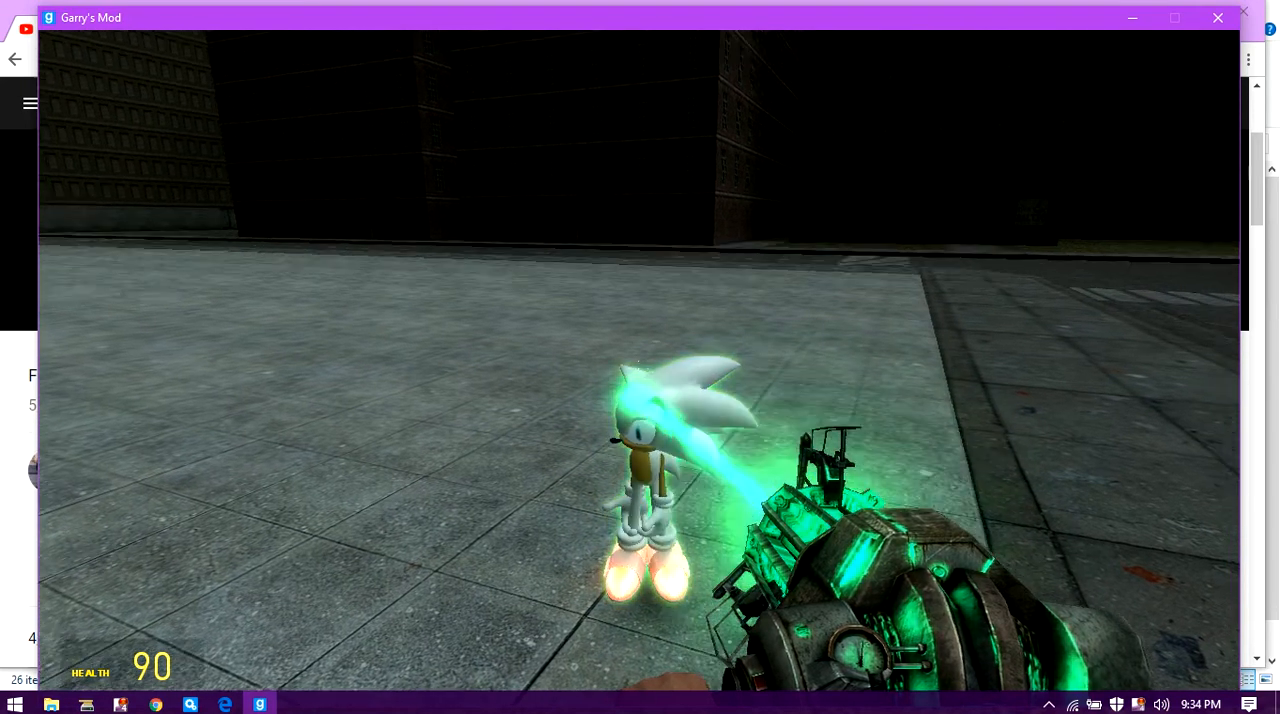
{"action": "key", "text": "q"}
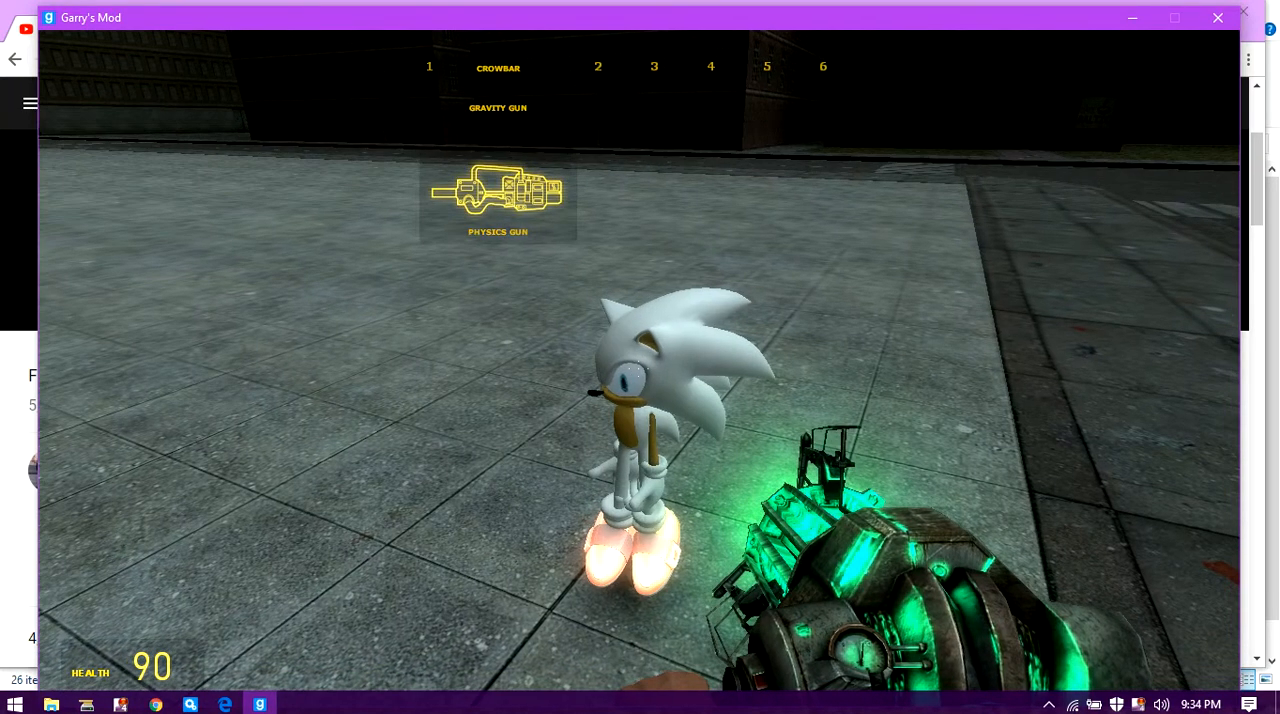
Step: Show the spawn menu's model grid for the installed Mario-style characters addon
{"action": "key", "text": "q"}
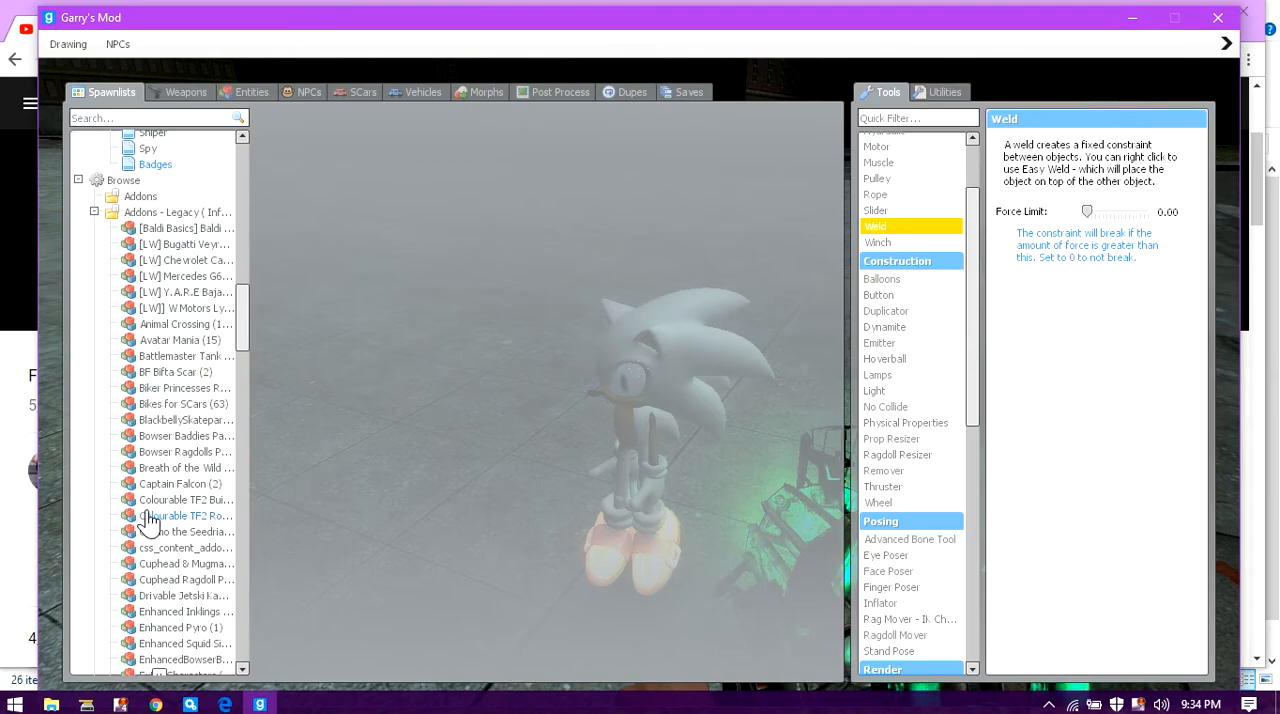
{"action": "scroll", "scroll_direction": "down", "scroll_amount": 3}
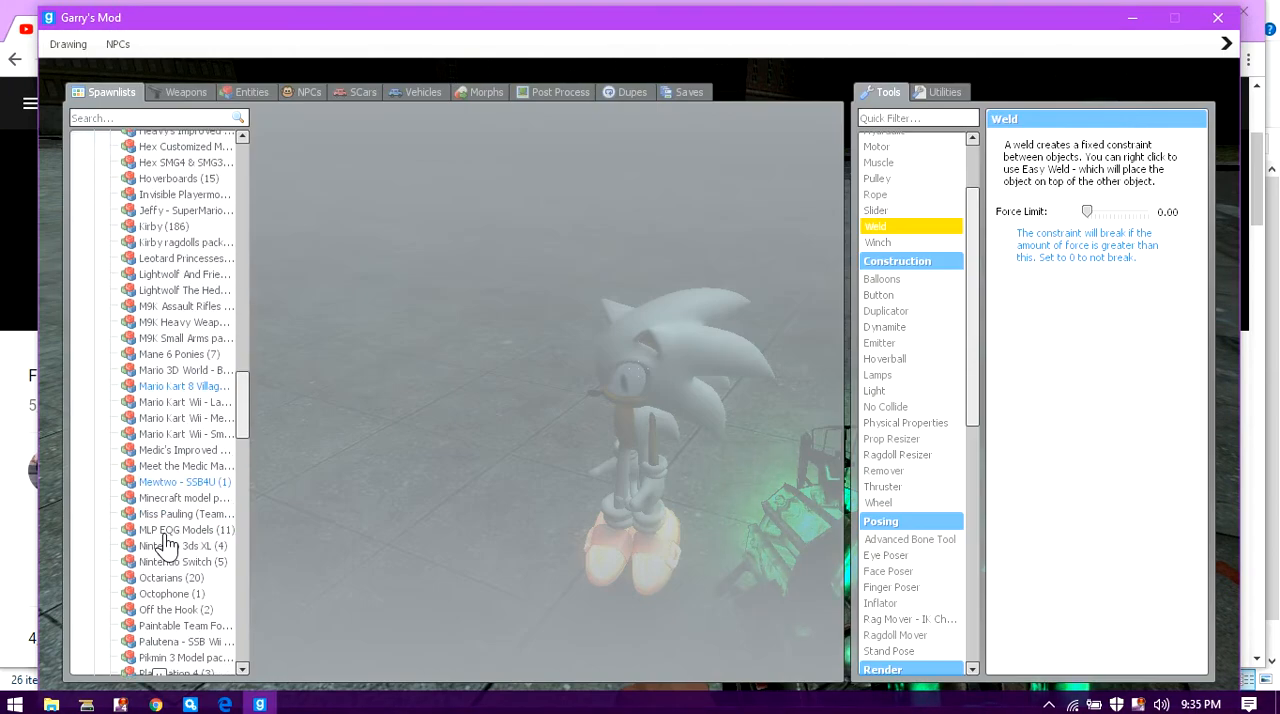
{"action": "scroll", "scroll_direction": "down", "scroll_amount": 3}
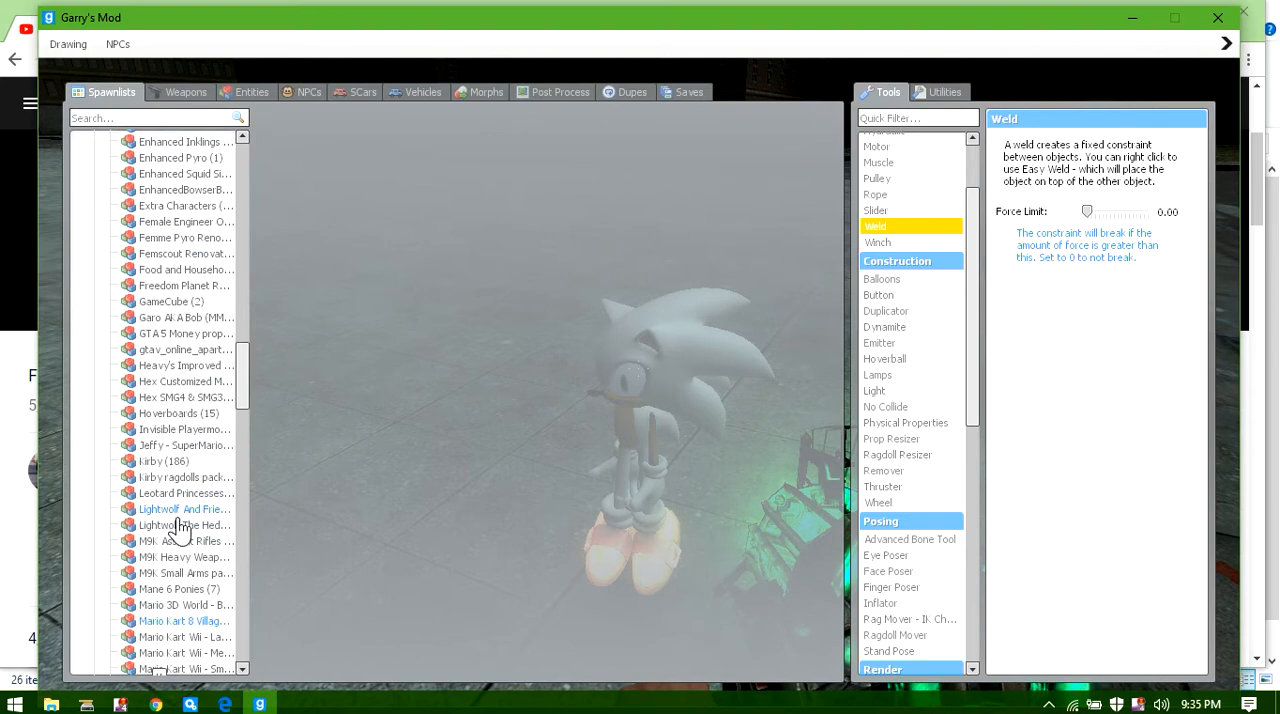
{"action": "left_click", "coordinate": [180, 508]}
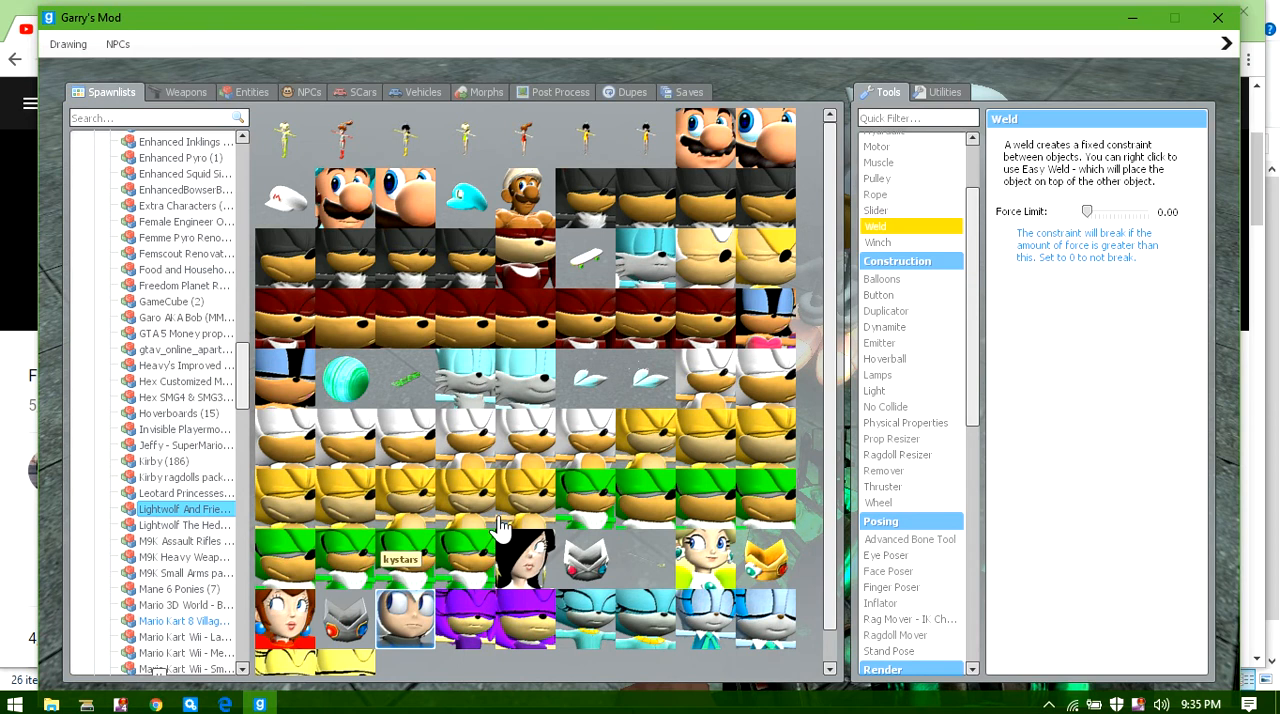
{"action": "mouse_move", "coordinate": [462, 414]}
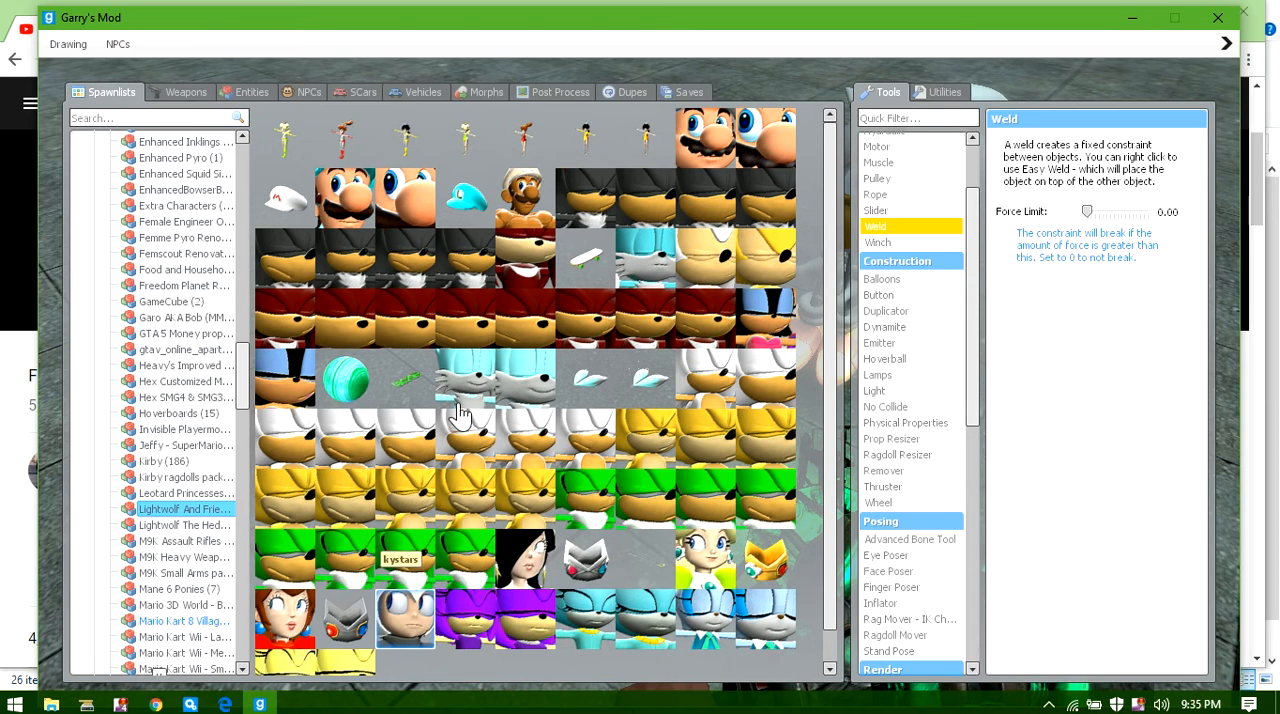